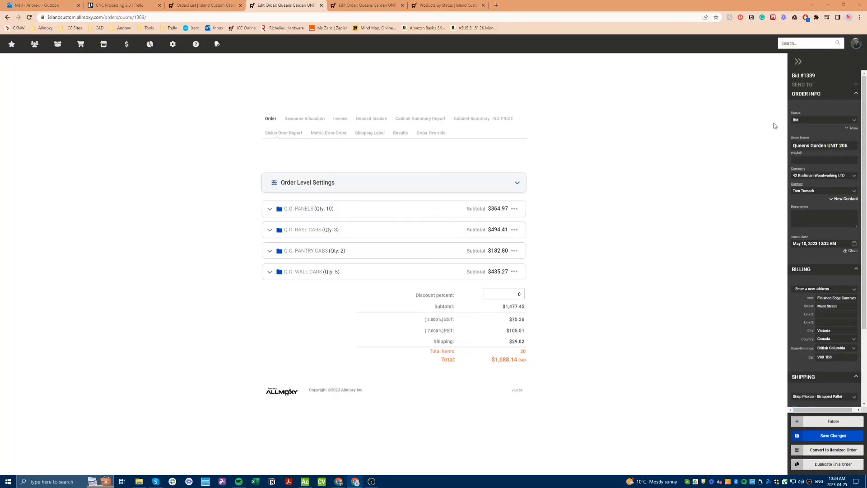
click(823, 119)
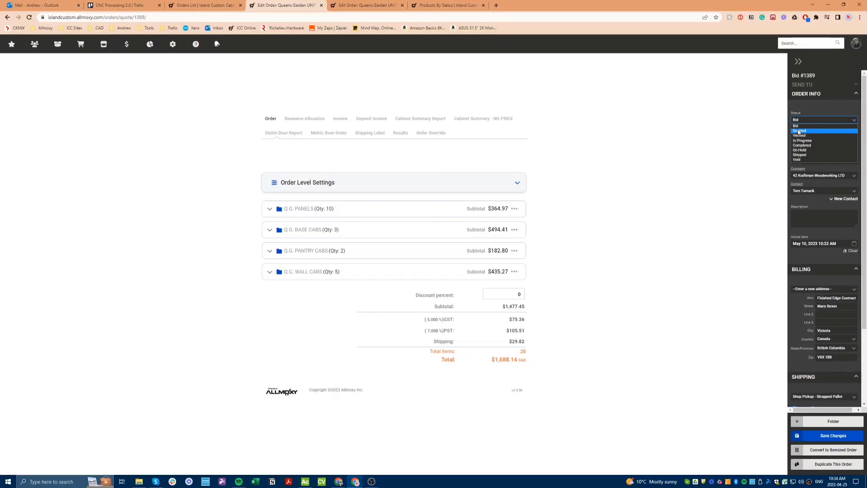
click(799, 130)
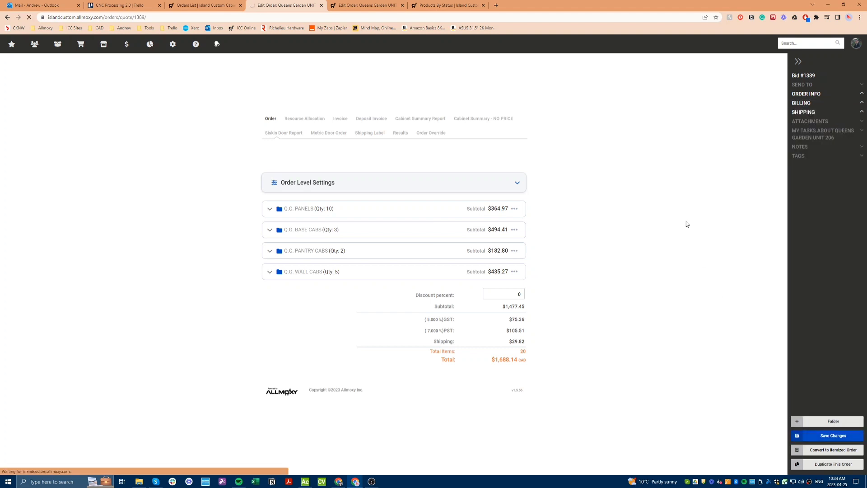
mouse_move(513, 96)
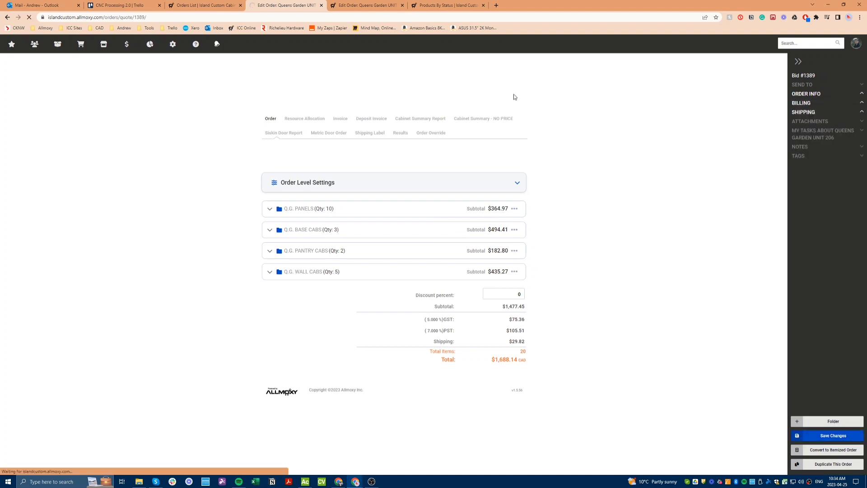
mouse_move(374, 51)
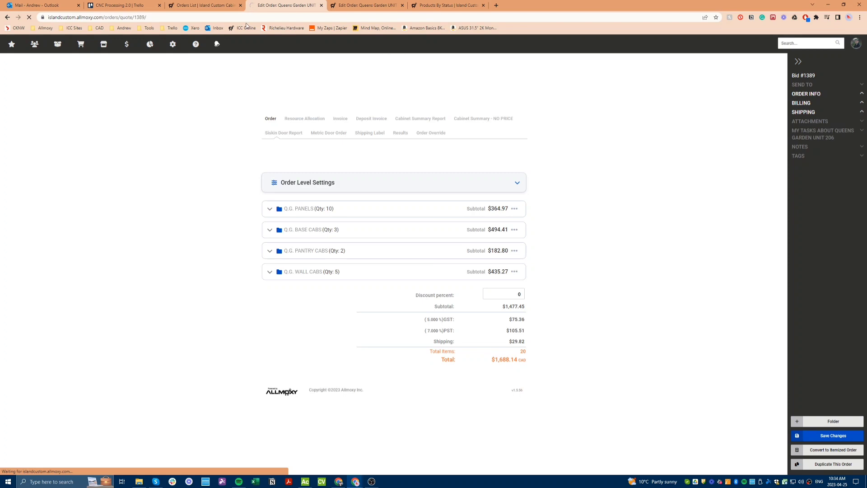
click(125, 6)
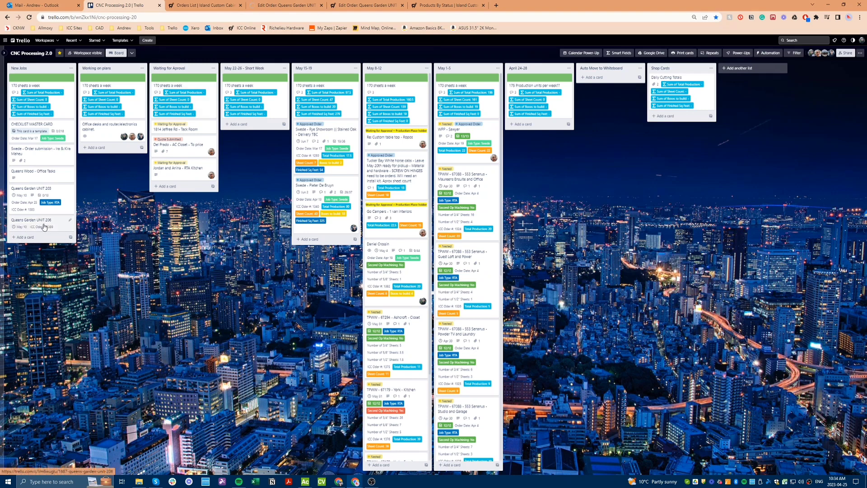
Review the Queens Garden UNIT 206 card, then add a card named 'TEST CARD' to New Jobs.
click(33, 220)
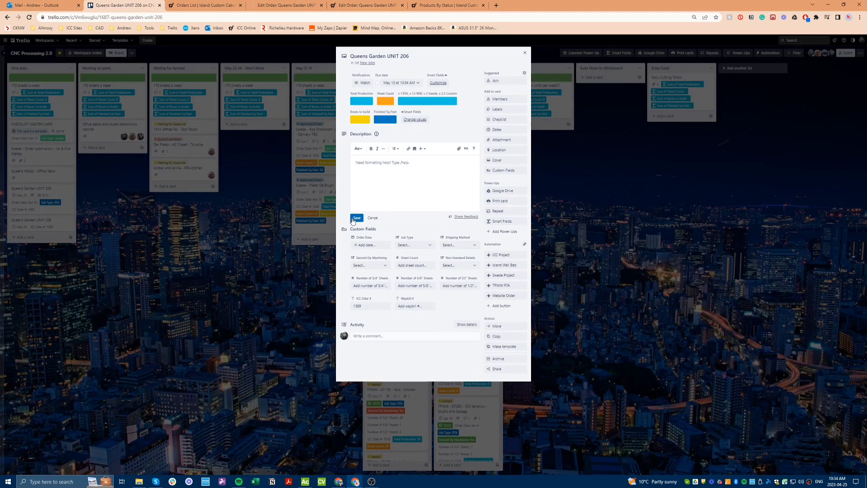
click(373, 218)
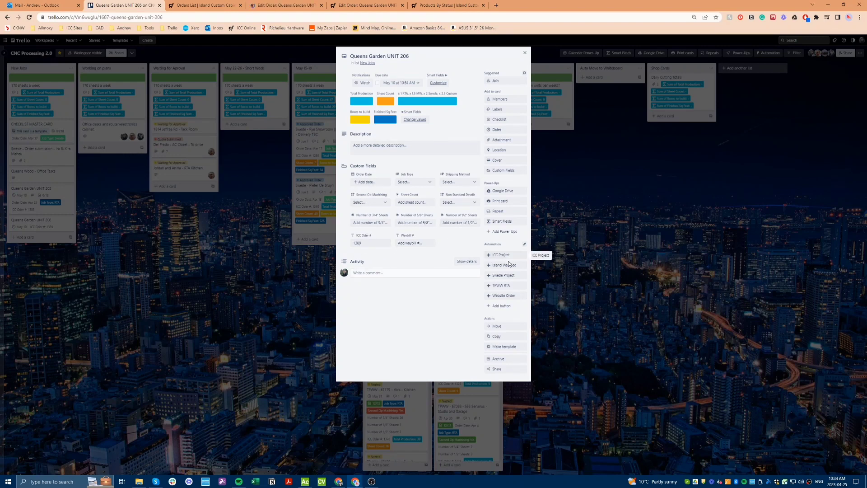
mouse_move(523, 268)
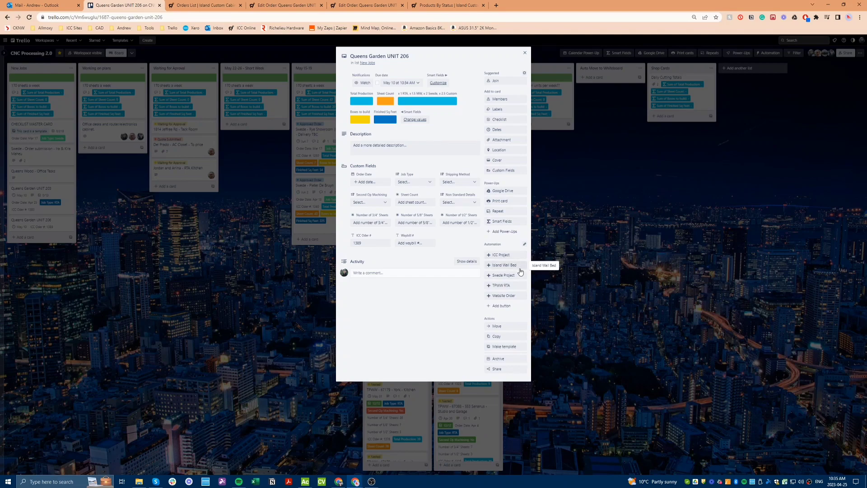
mouse_move(516, 288)
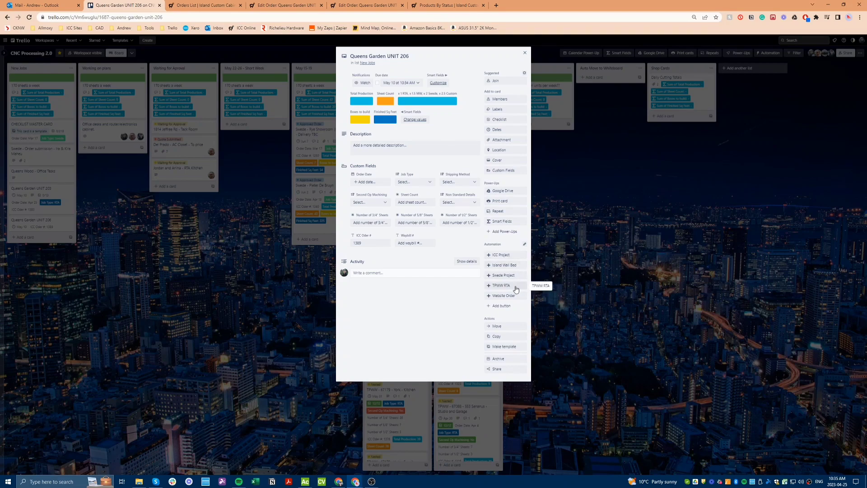
mouse_move(501, 305)
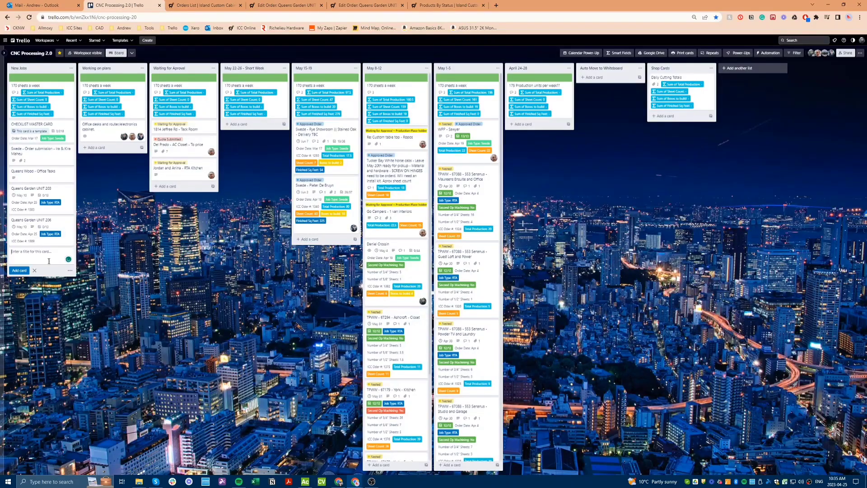
text(TEST CAR)
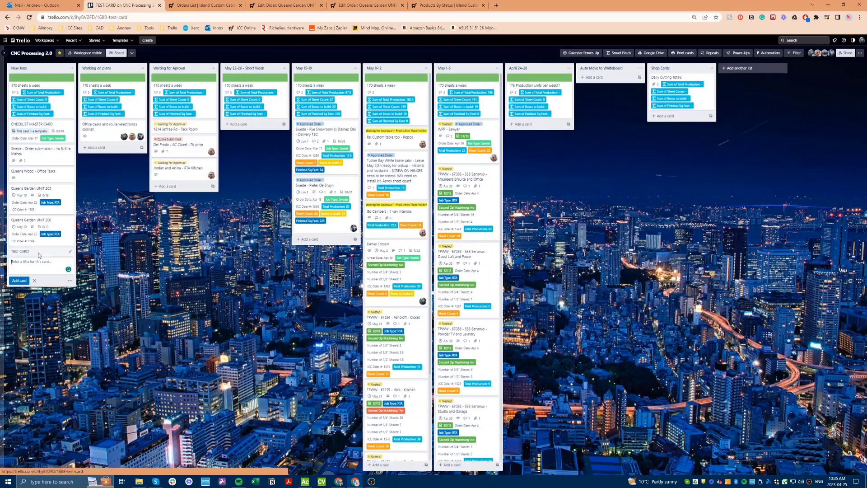
View TEST CARD's ICC - Preapproval, Office Prep and Shop Processing checklists.
click(19, 251)
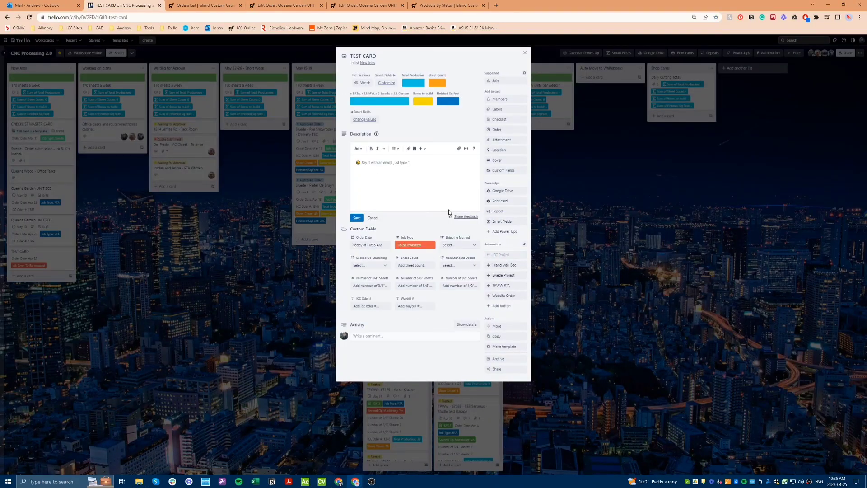
scroll(down, 3)
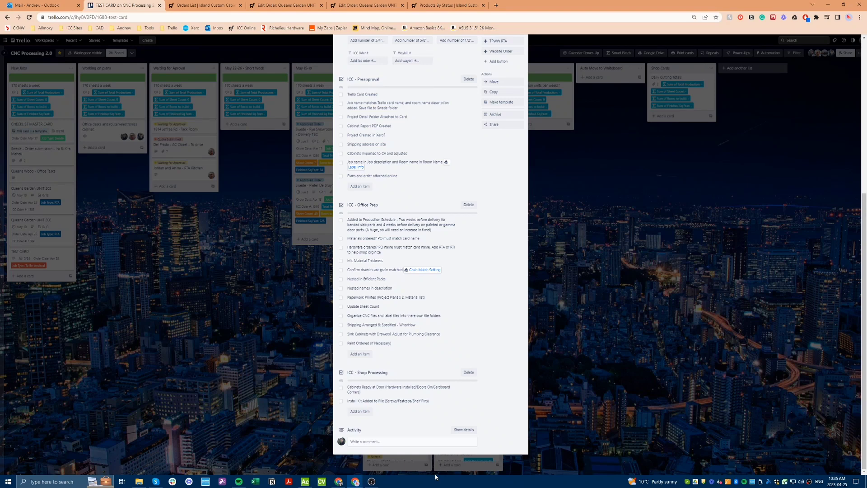
mouse_move(386, 483)
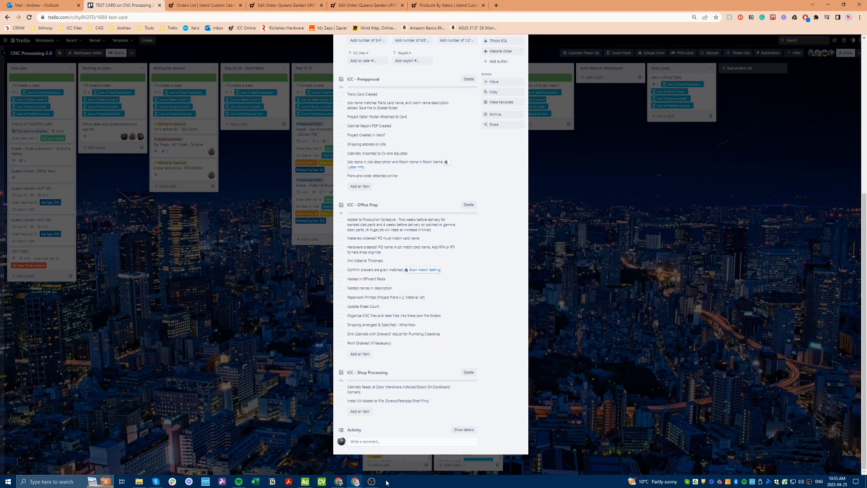